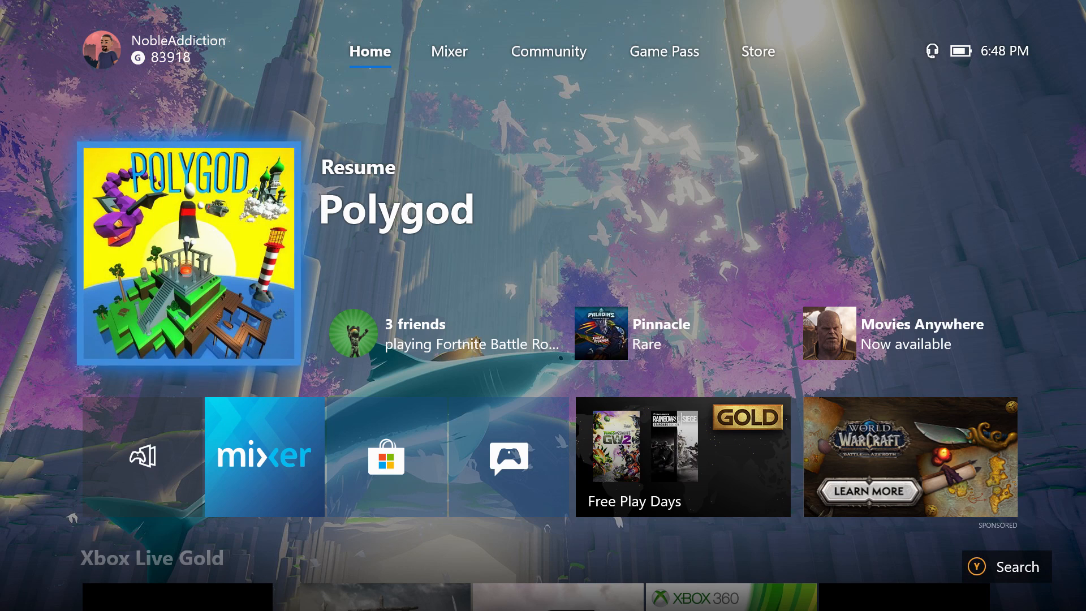
- Resume Polygod from Home and bring up the guide's Broadcast & capture options
left_click(187, 254)
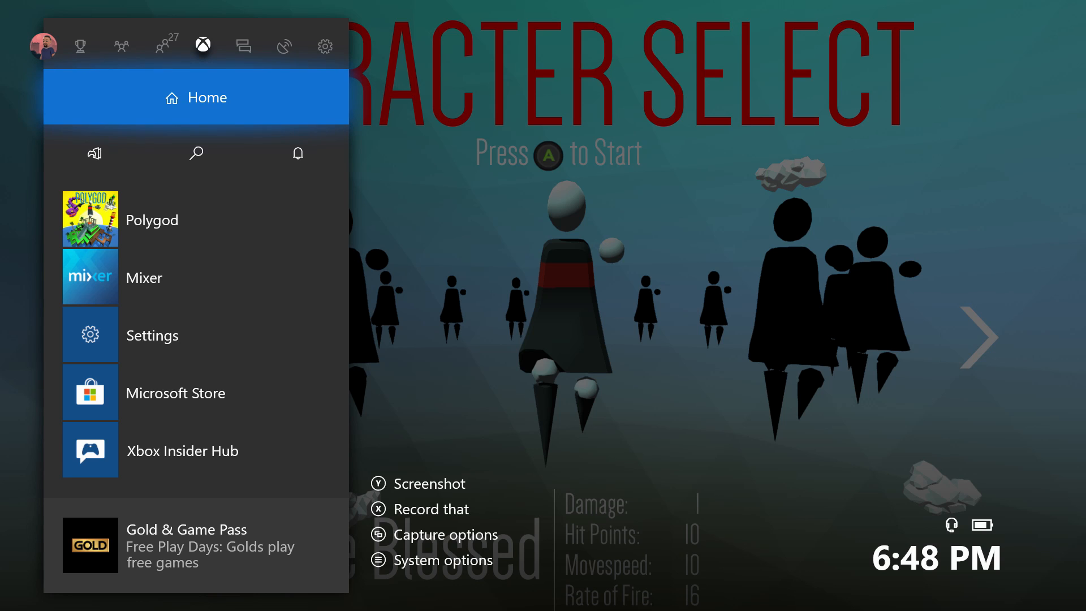
left_click(284, 45)
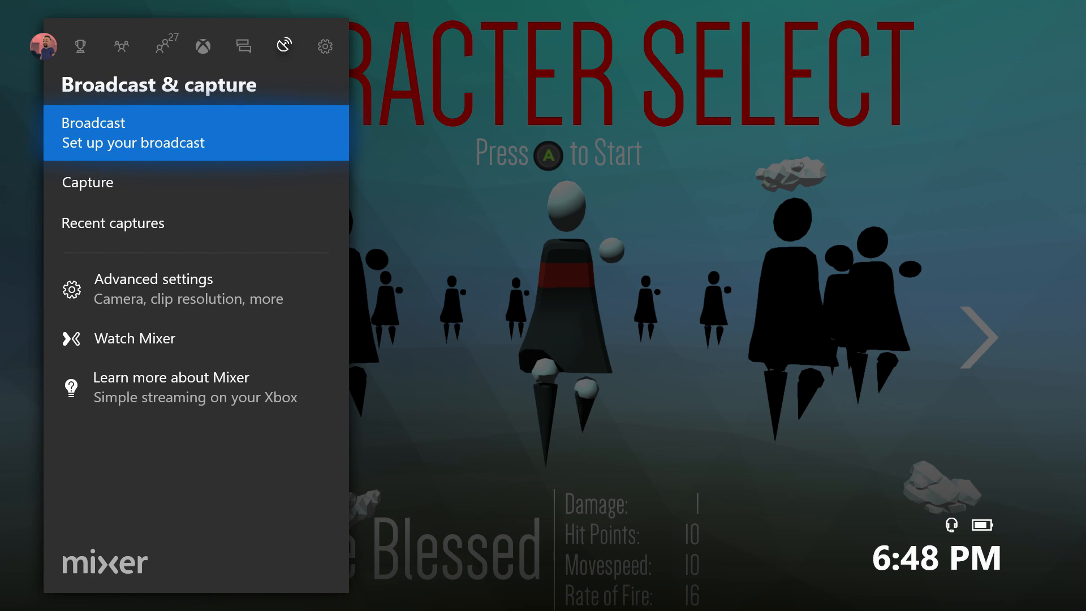
- Enter the Polygod broadcast setup showing chat and mic on, Broadcast everything off
left_click(131, 133)
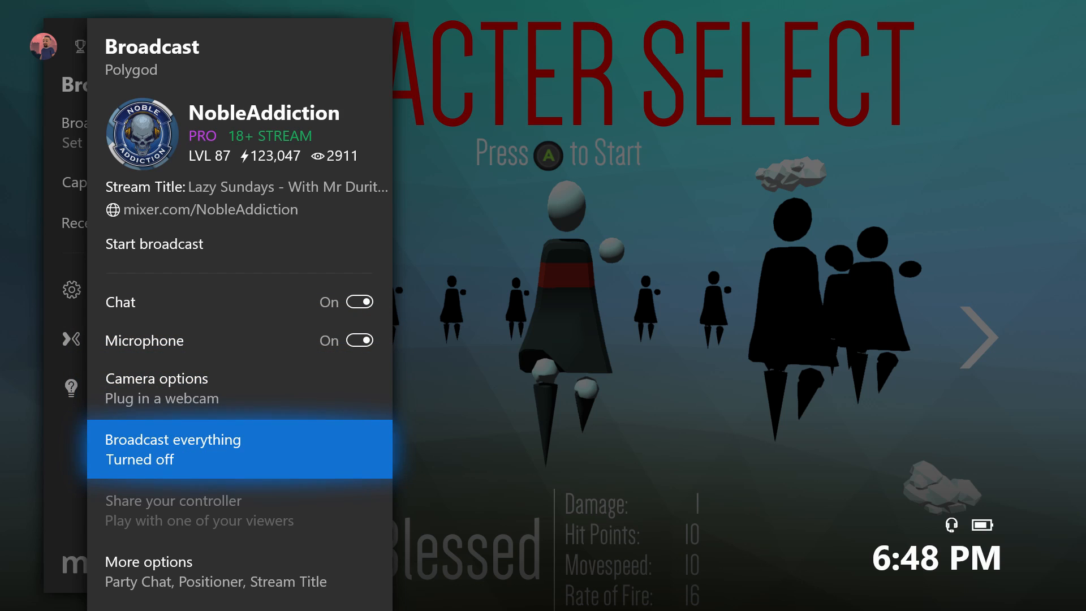
- Switch Broadcast everything to On and return to the Broadcast panel
left_click(173, 449)
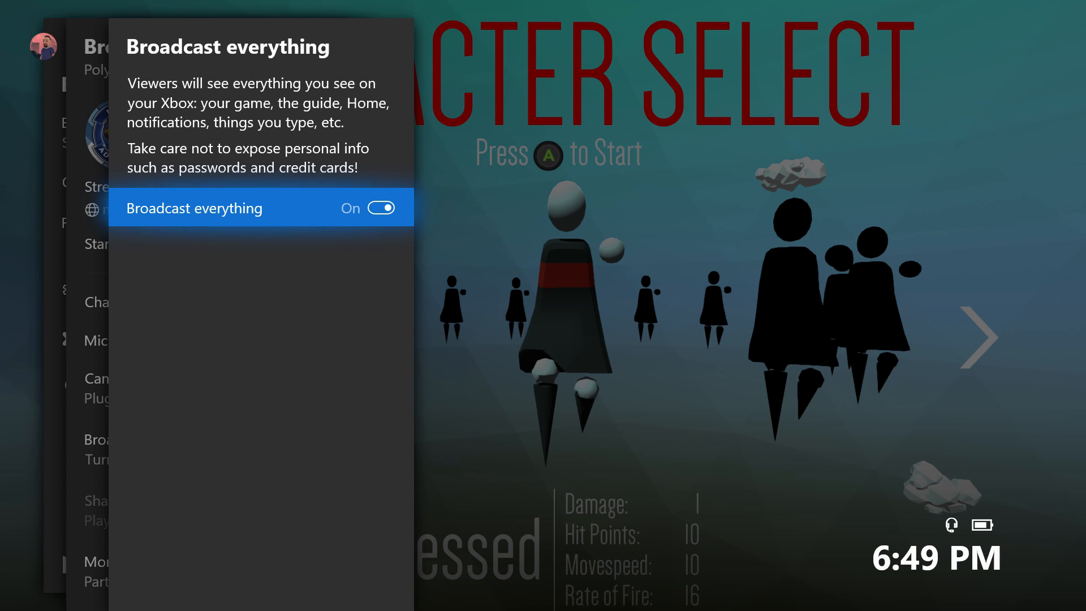
left_click(261, 207)
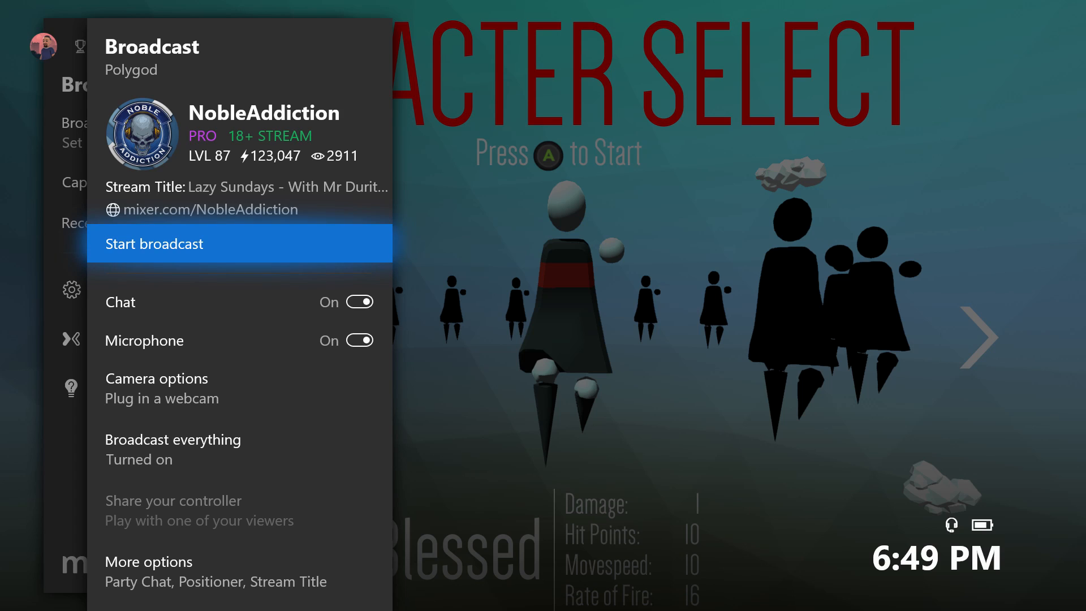
- Start the Mixer broadcast of Polygod with the live chat overlay showing
left_click(155, 243)
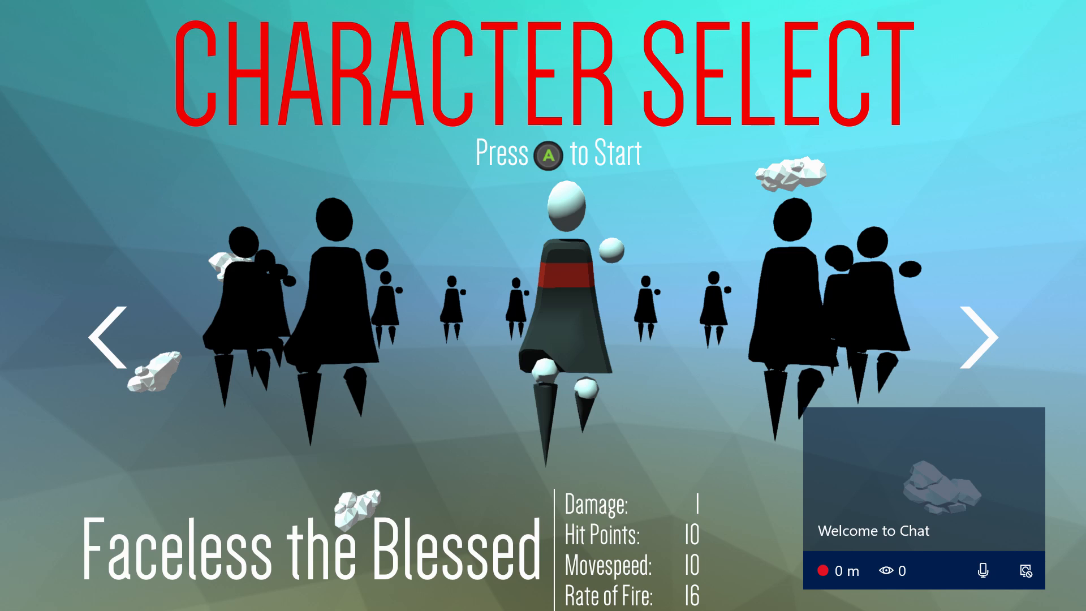
- Return to the Xbox Home screen while the broadcast keeps streaming
key("Xbox")
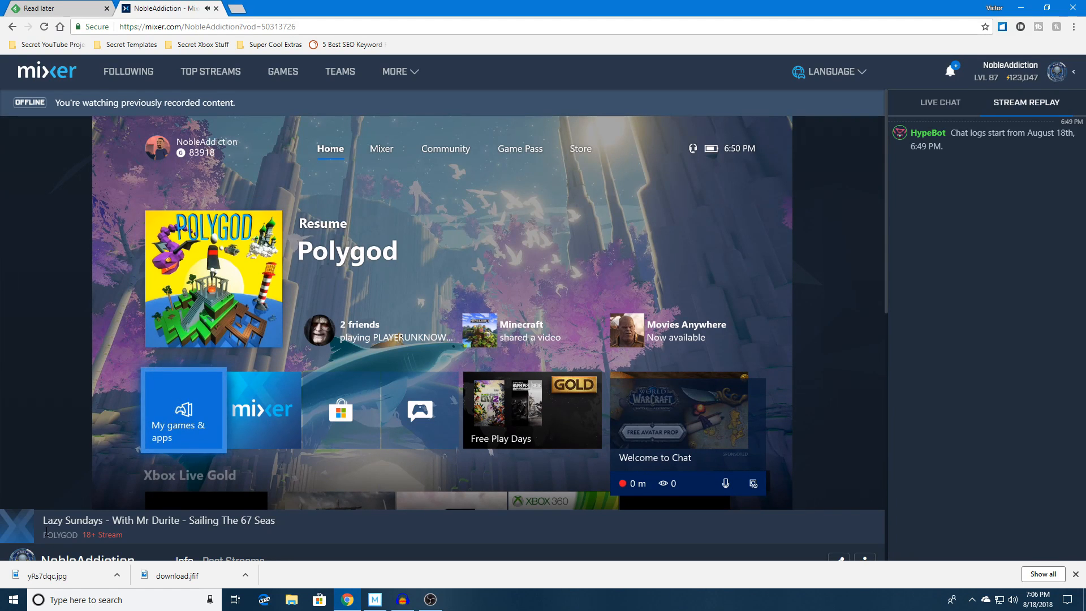
- Play the Mixer replay and let it run into the console Settings Account page
left_click(179, 409)
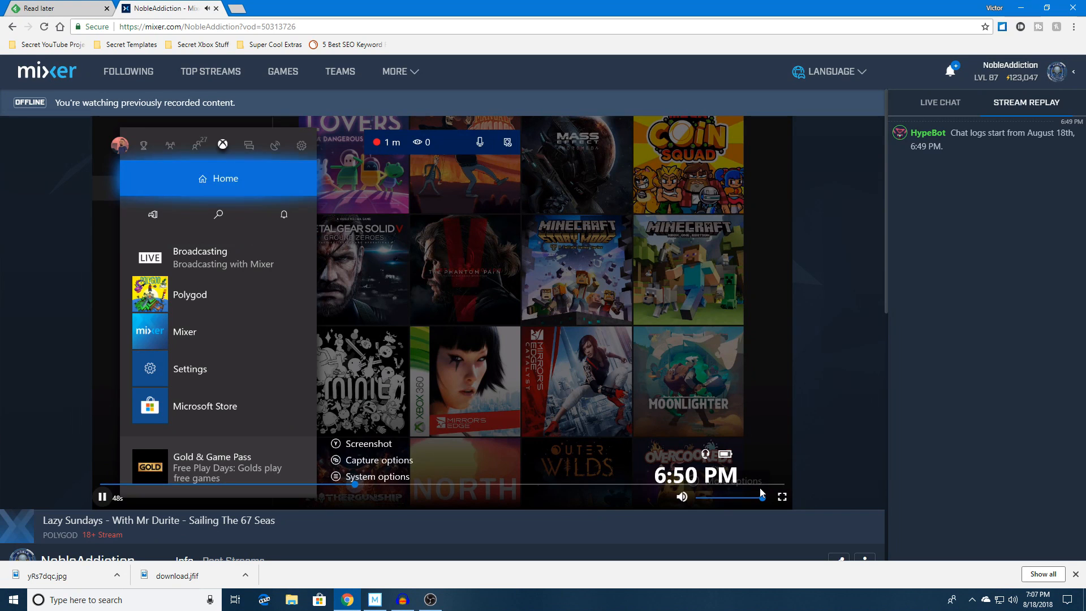
left_click(301, 146)
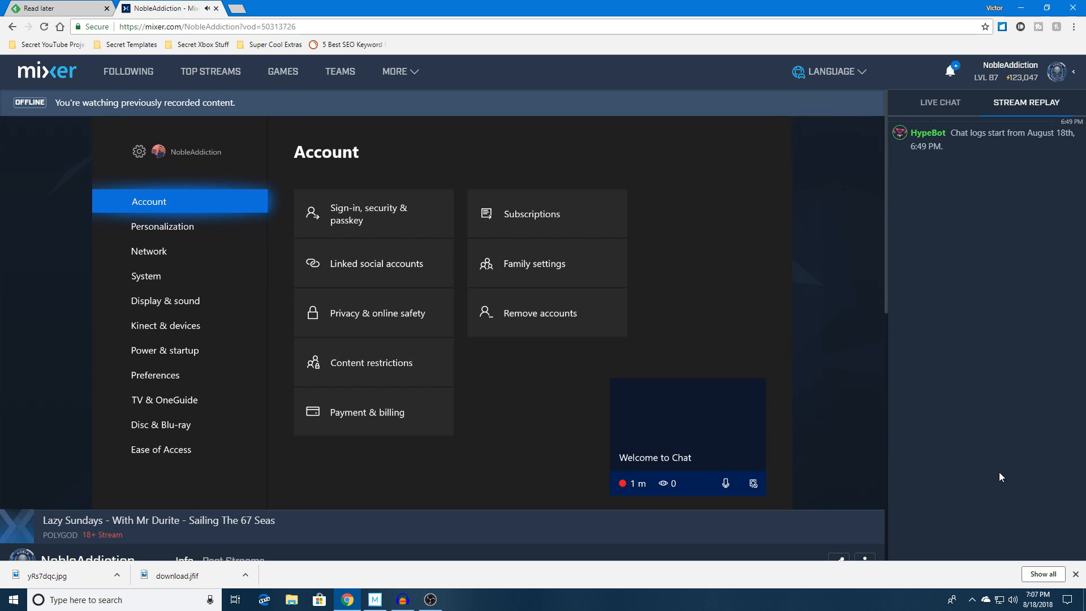
- Step through Display & sound, Preferences and Network, then back to My games & apps
left_click(165, 301)
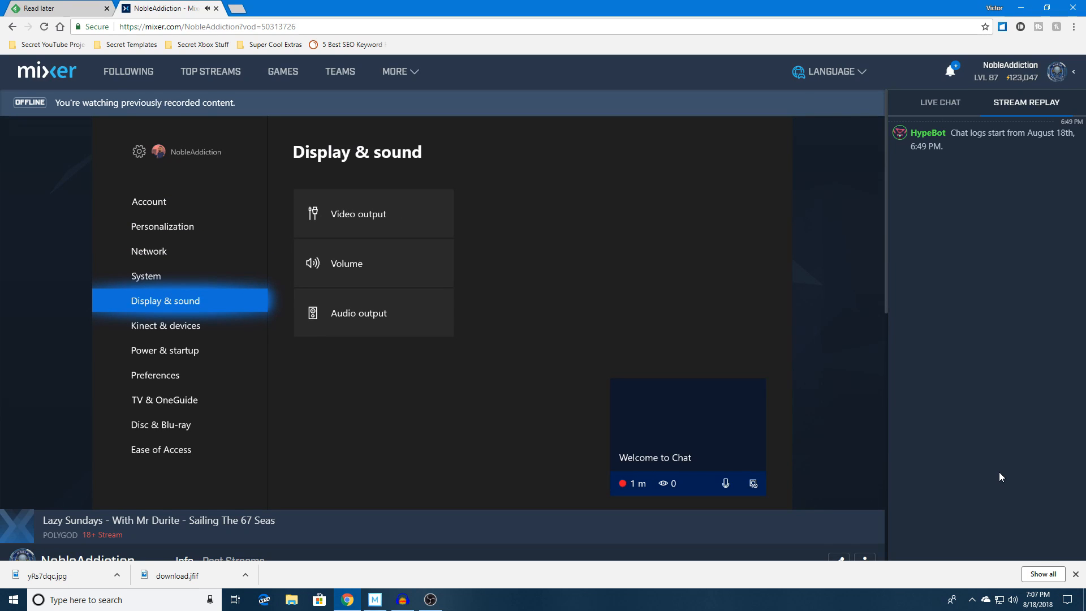
left_click(155, 375)
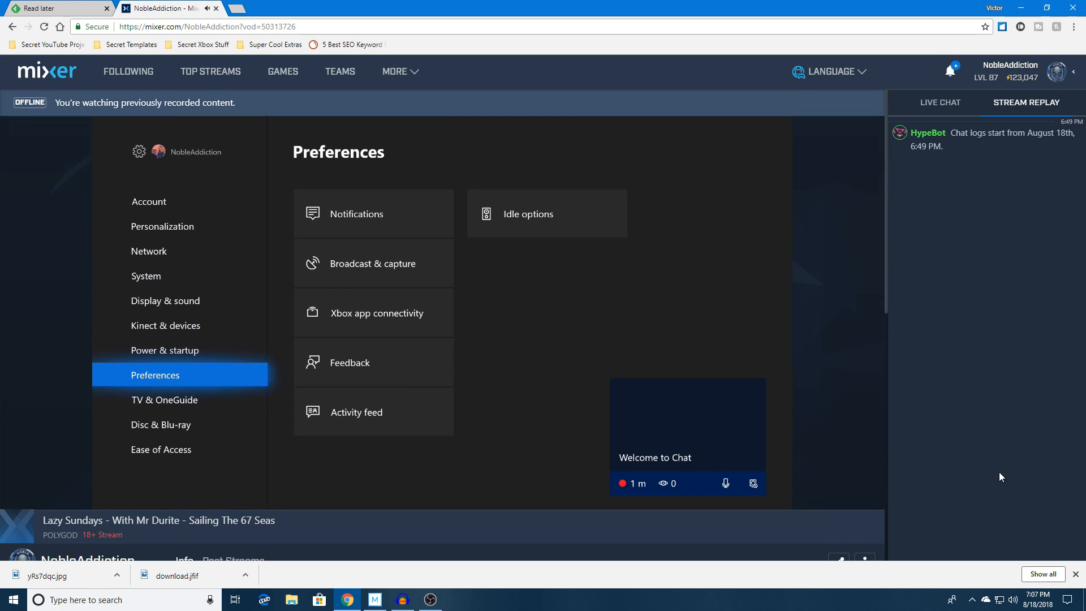
left_click(148, 251)
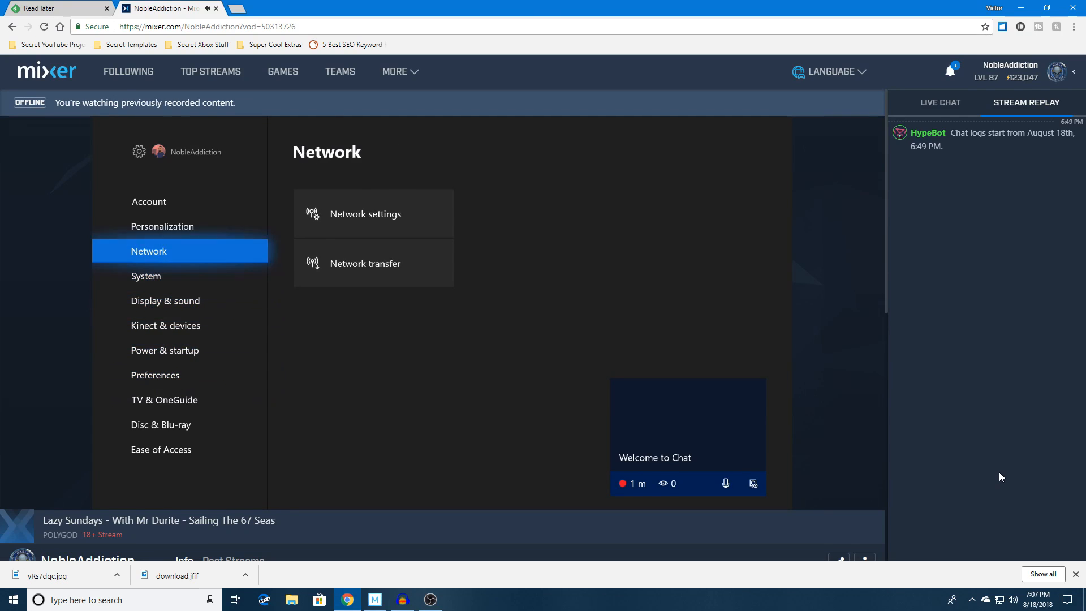
left_click(163, 226)
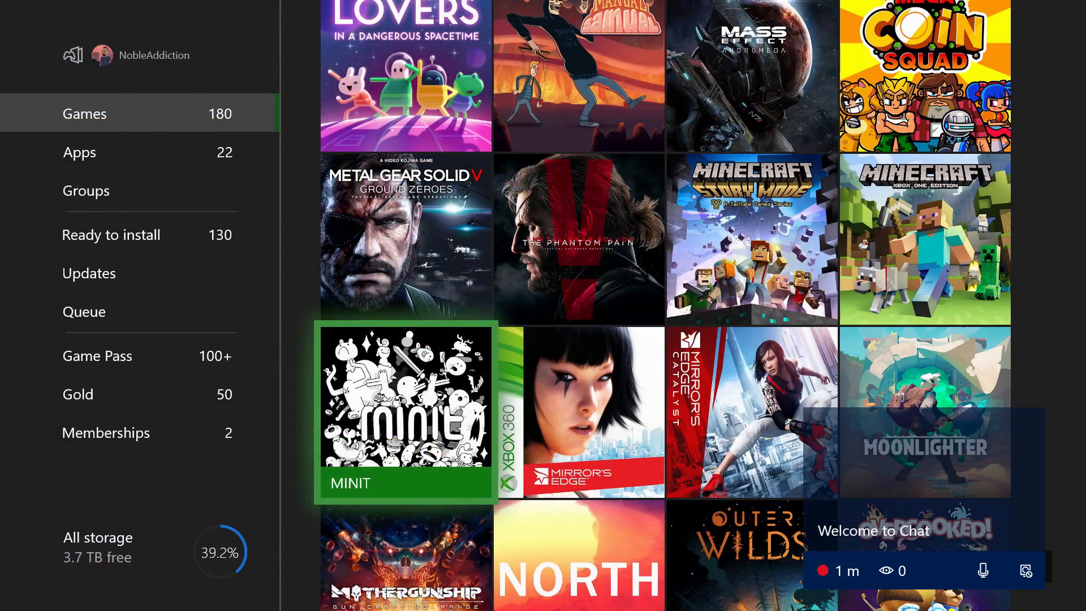
- Scroll down the Games grid until Human Fall Flat and the Hitman titles are reached
scroll("down", 3)
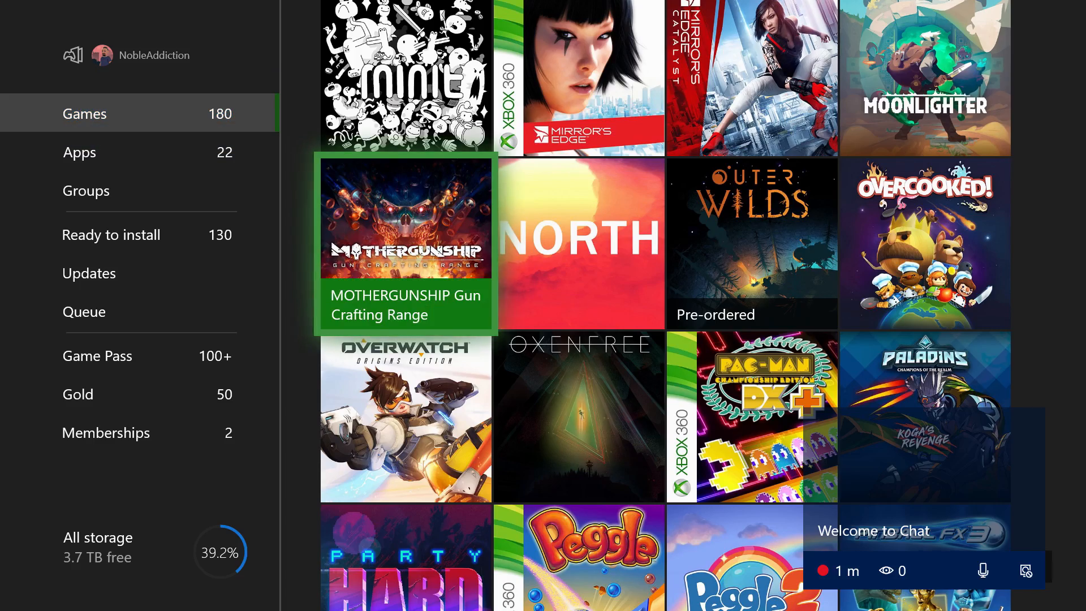
scroll("down", 3)
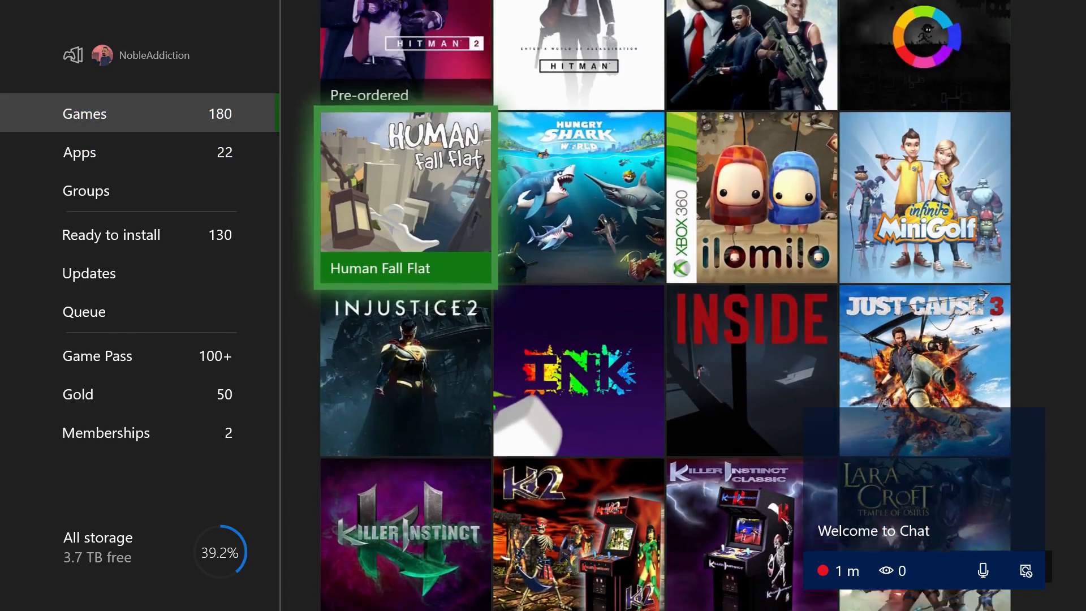
scroll("down", 3)
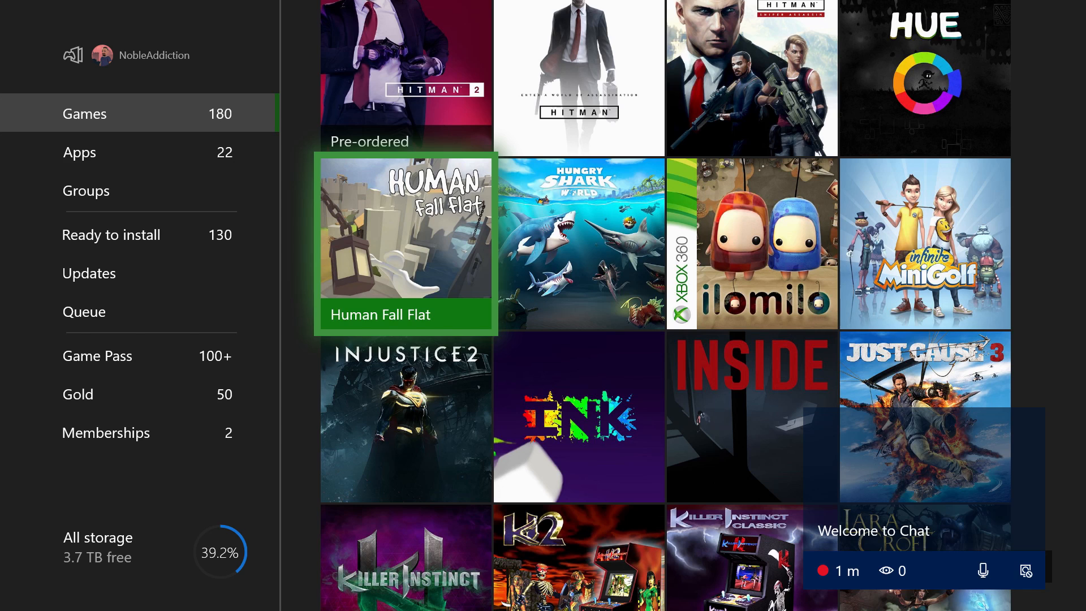